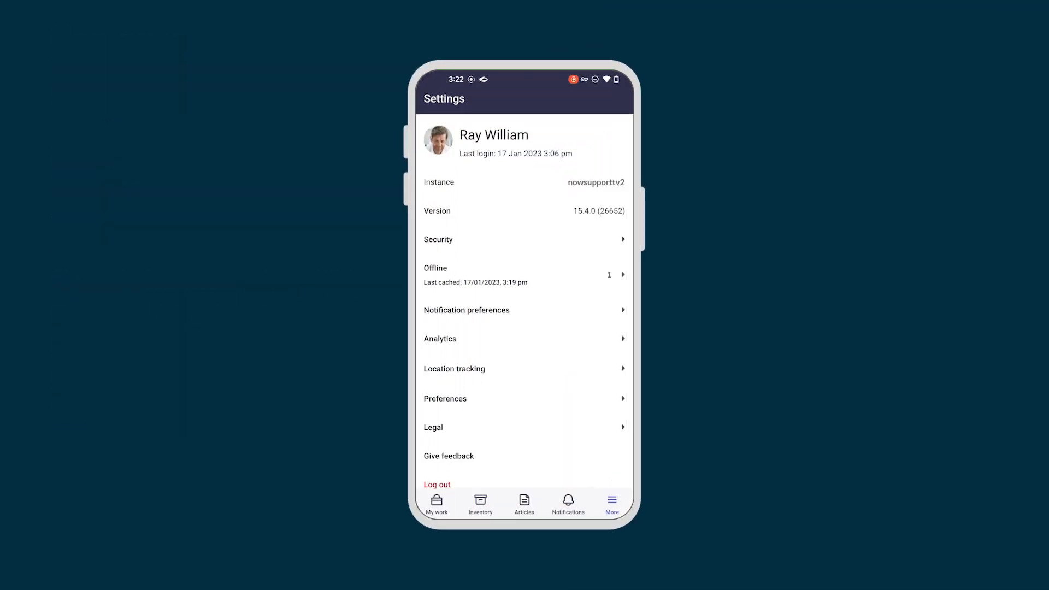
Return to My work while offline and dismiss the 'Internet service lost' notice.
{"action": "left_click", "coordinate": [436, 503]}
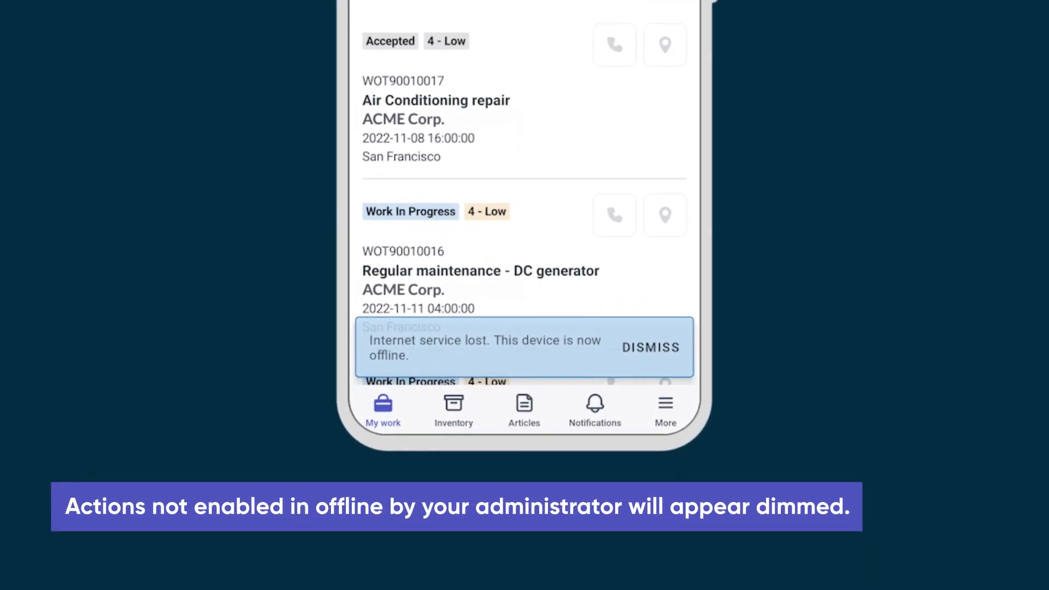
{"action": "left_click", "coordinate": [648, 348]}
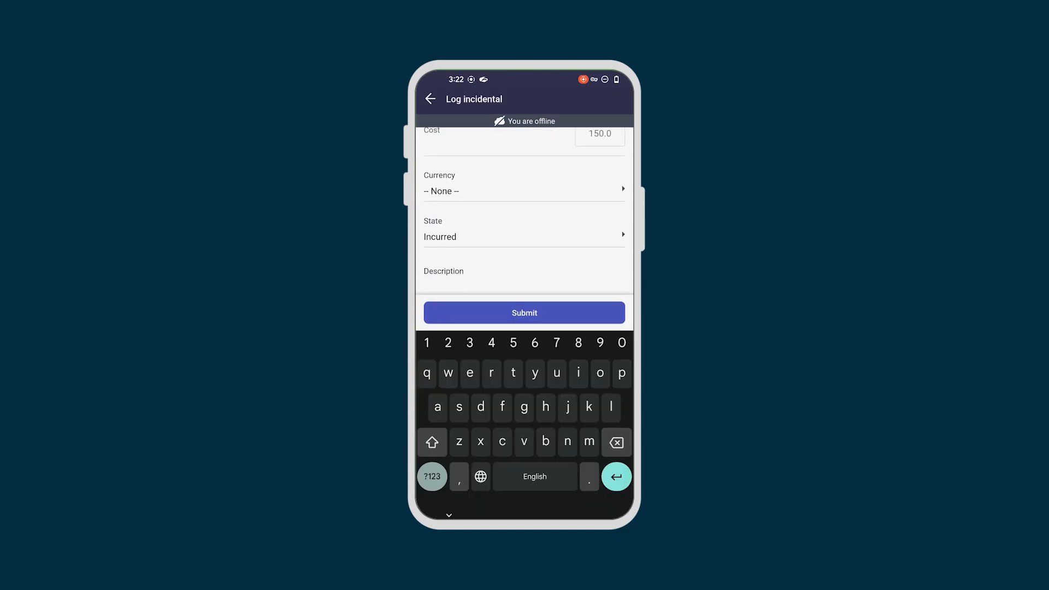
Submit the incidental with cost 150.0 and state Incurred while offline.
{"action": "left_click", "coordinate": [523, 312]}
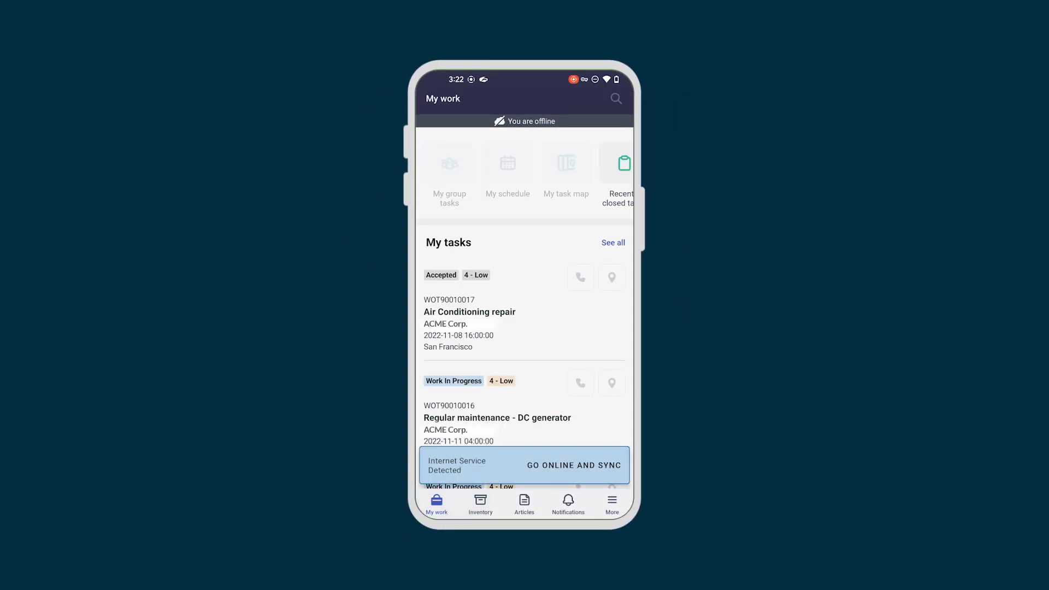
Go online and sync the queued offline changes from the banner.
{"action": "left_click", "coordinate": [573, 465]}
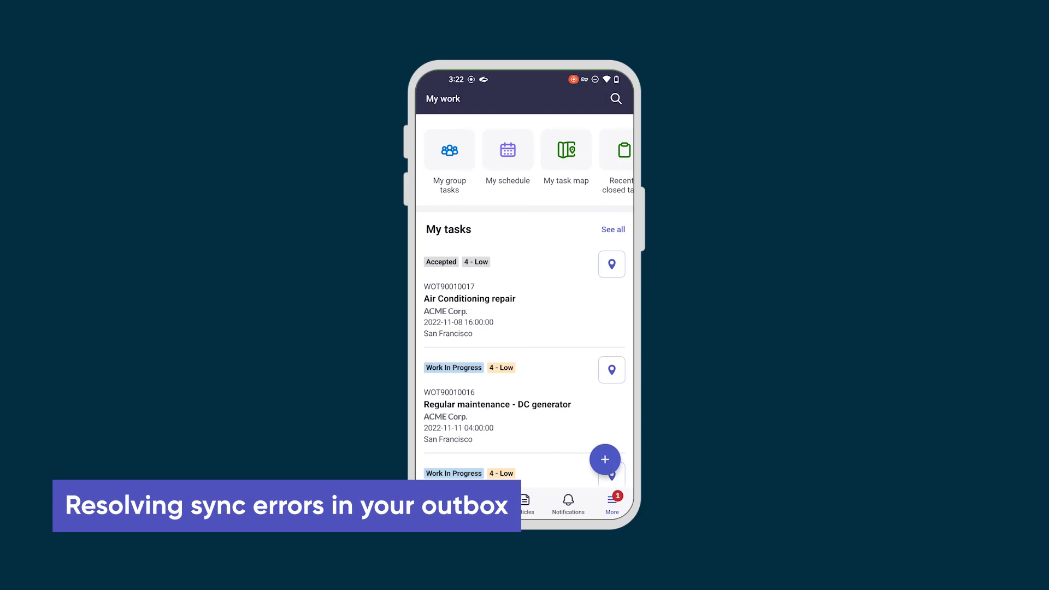
Resolve the failed Log Incidentals outbox entry rejected for negative numbers and resubmit it.
{"action": "left_click", "coordinate": [609, 502]}
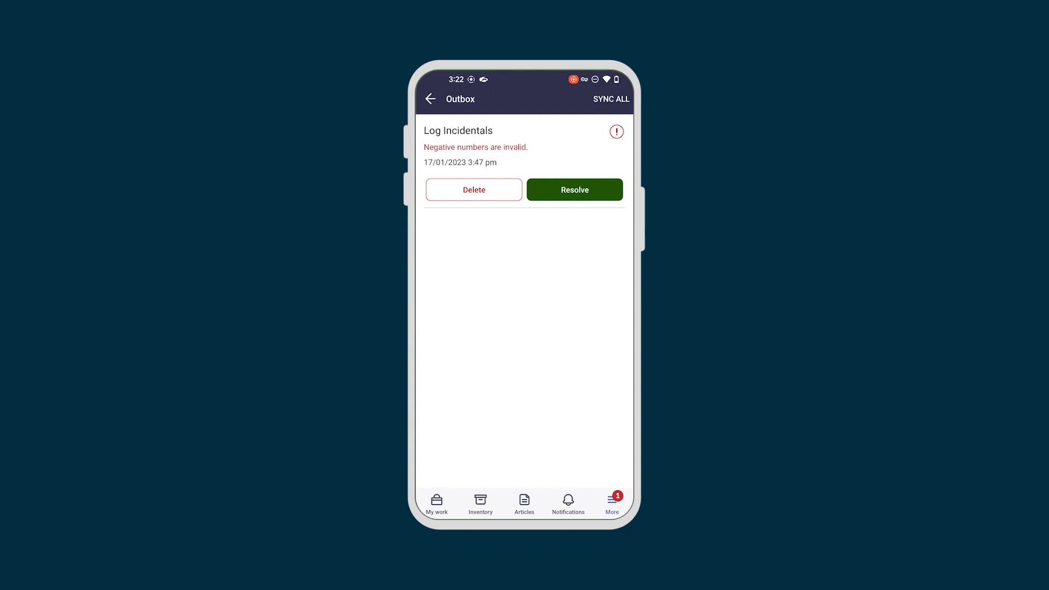
{"action": "left_click", "coordinate": [573, 189]}
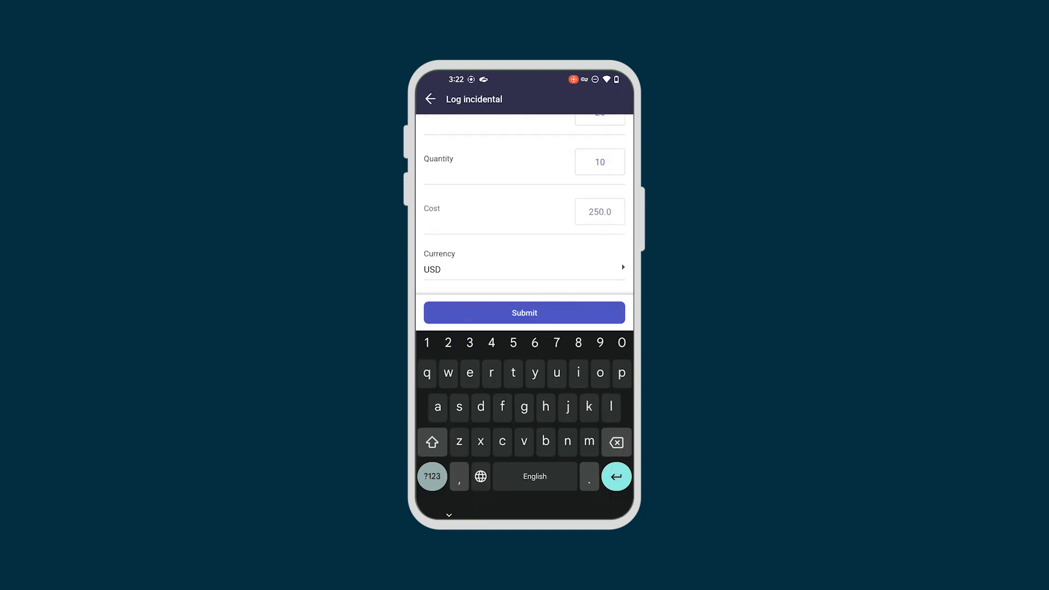
{"action": "left_click", "coordinate": [524, 312]}
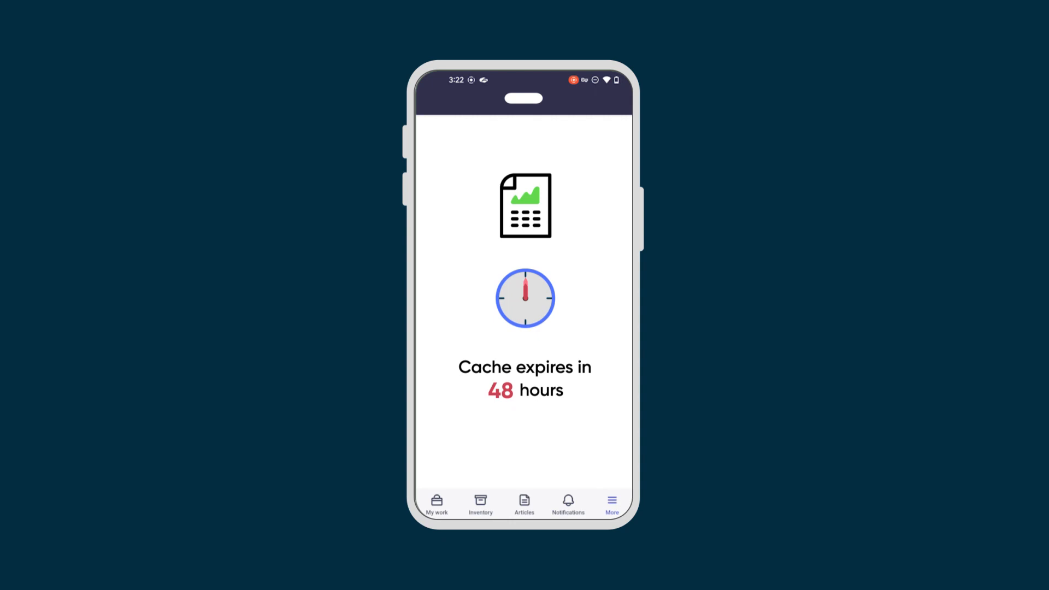
Leave the corrected incidental form and show the More menu.
{"action": "left_click", "coordinate": [610, 503]}
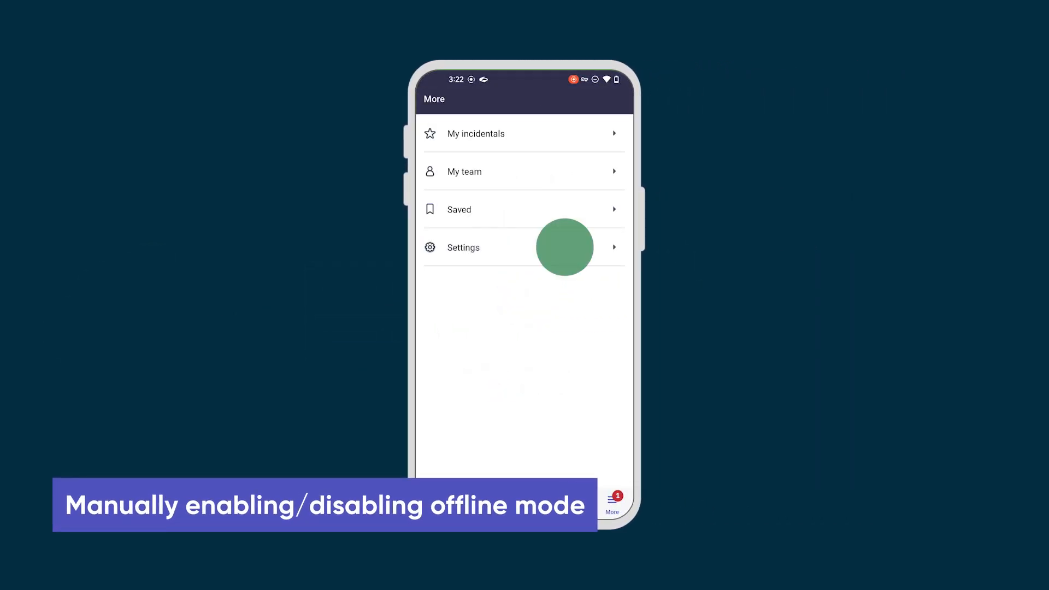
Show the Offline row with its last cached time in the app Settings.
{"action": "left_click", "coordinate": [463, 247]}
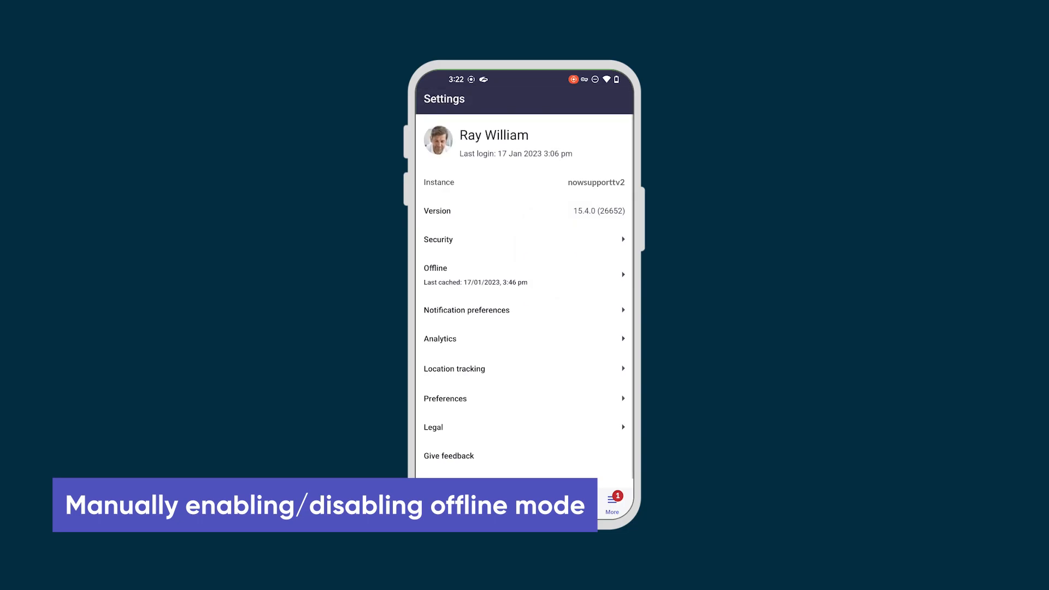
{"action": "left_click", "coordinate": [523, 274]}
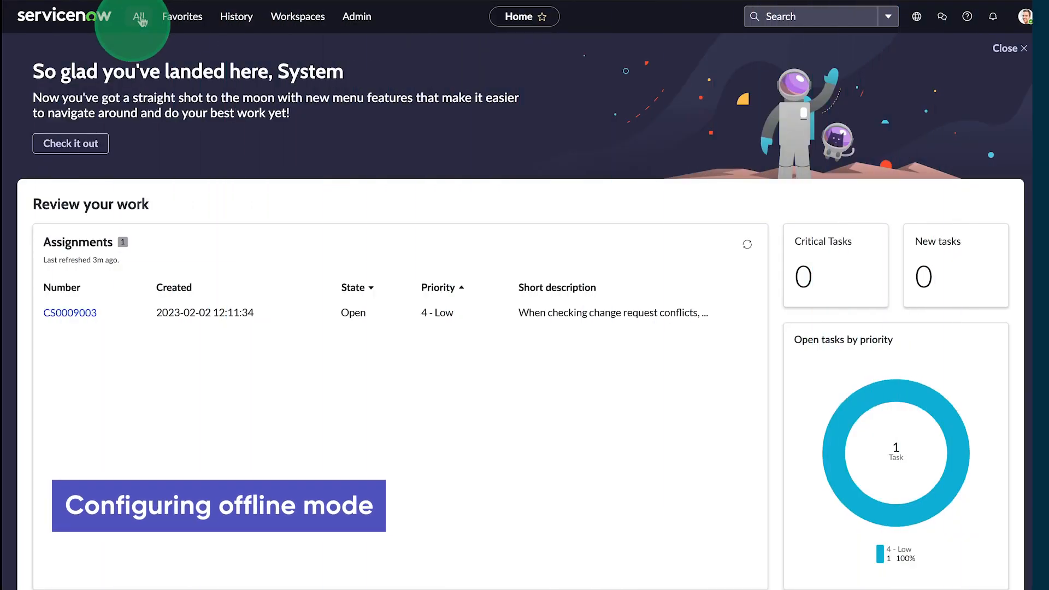
Filter to sys_properties and show glide.ui.m.offline.cache_ttl with value 2880 minutes.
{"action": "type", "text": "sys_properti"}
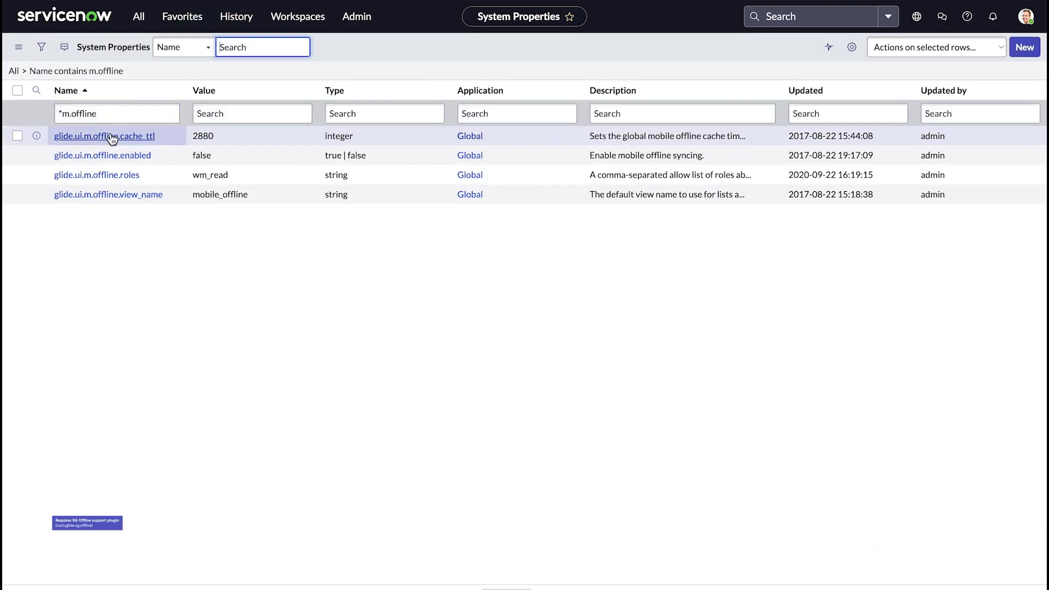
{"action": "left_click", "coordinate": [103, 135]}
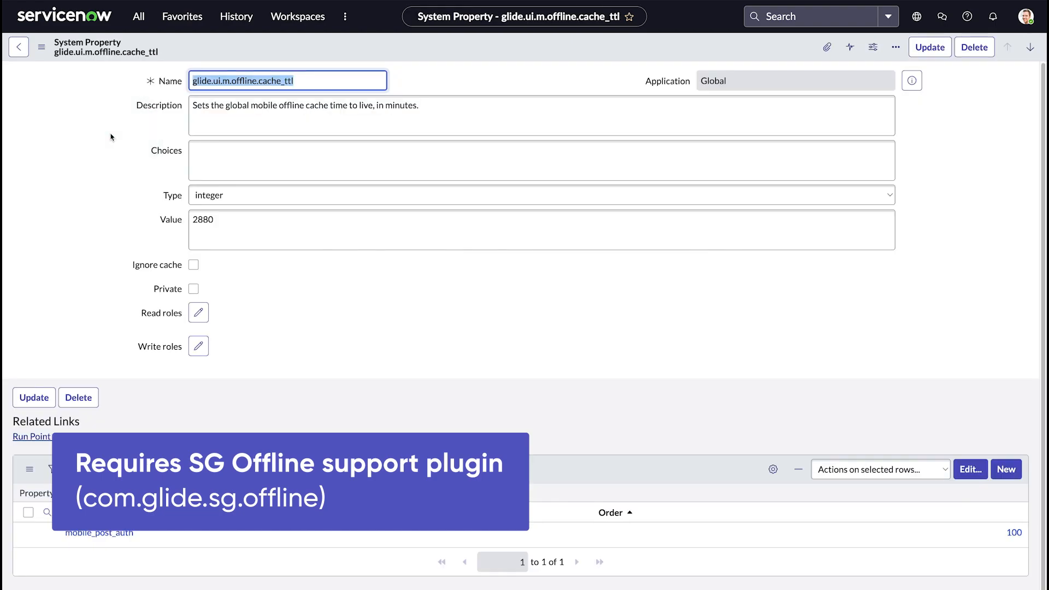